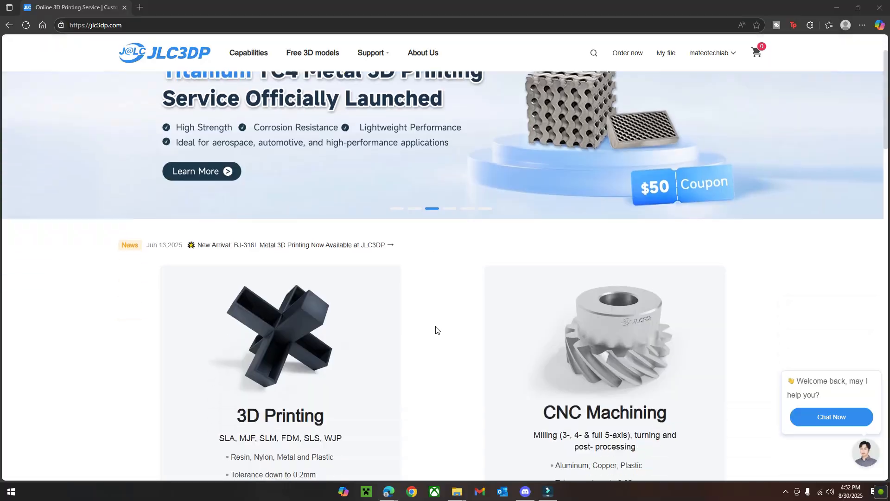
# Step: Open the 3D Printing instant quote page showing SLA resin options like 9600 Resin, Matte White
pyautogui.scroll(-3)
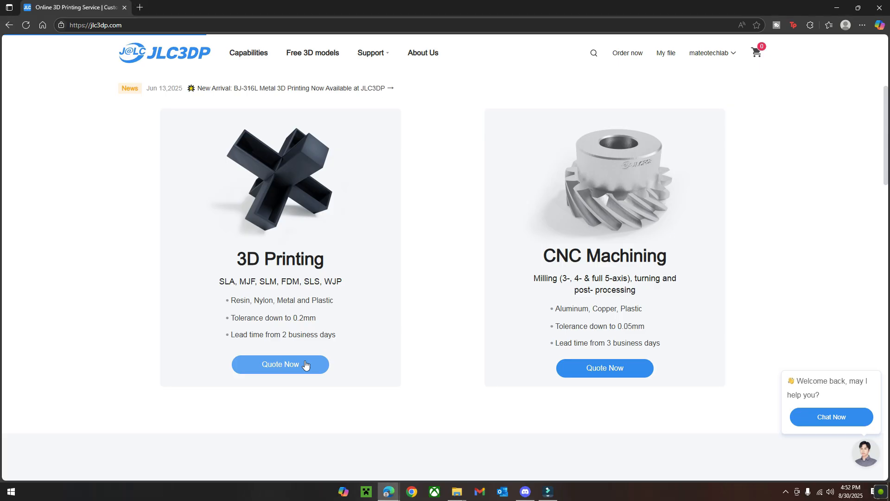
pyautogui.click(279, 364)
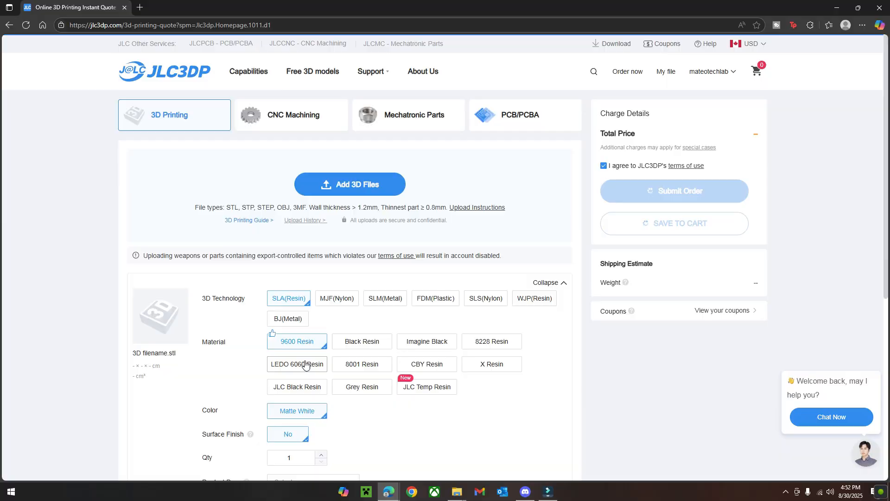
pyautogui.click(287, 434)
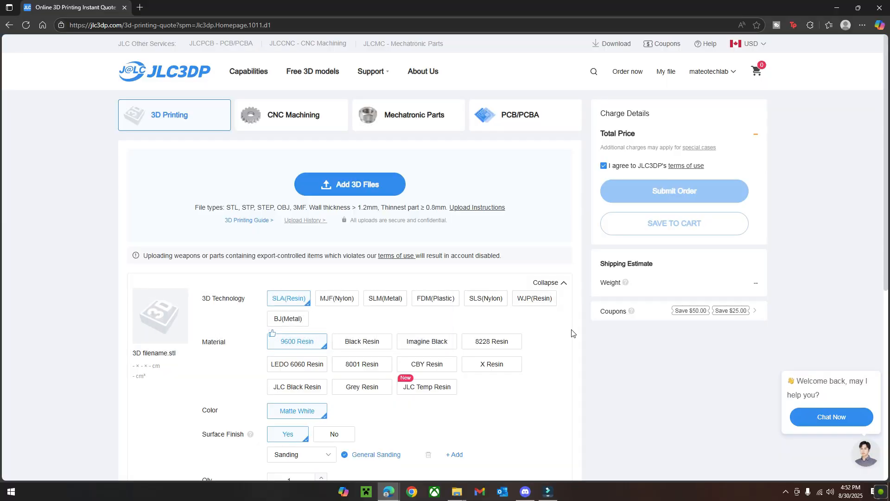